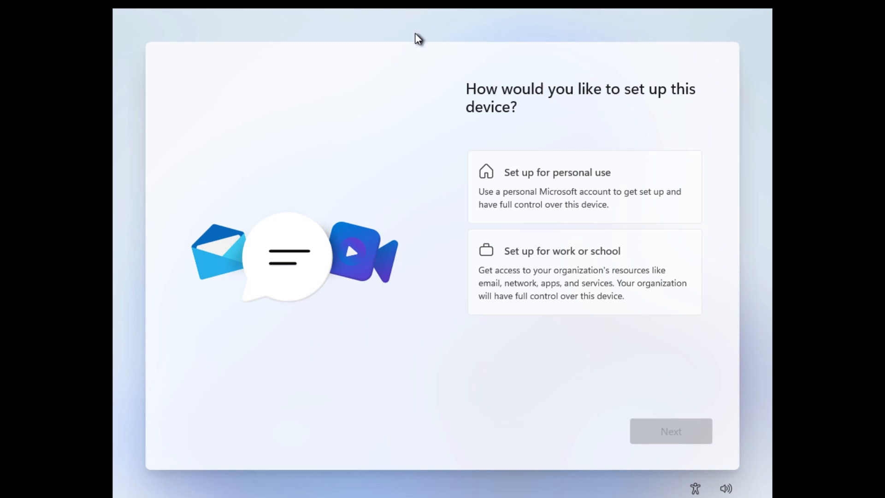
pyautogui.moveTo(532, 191)
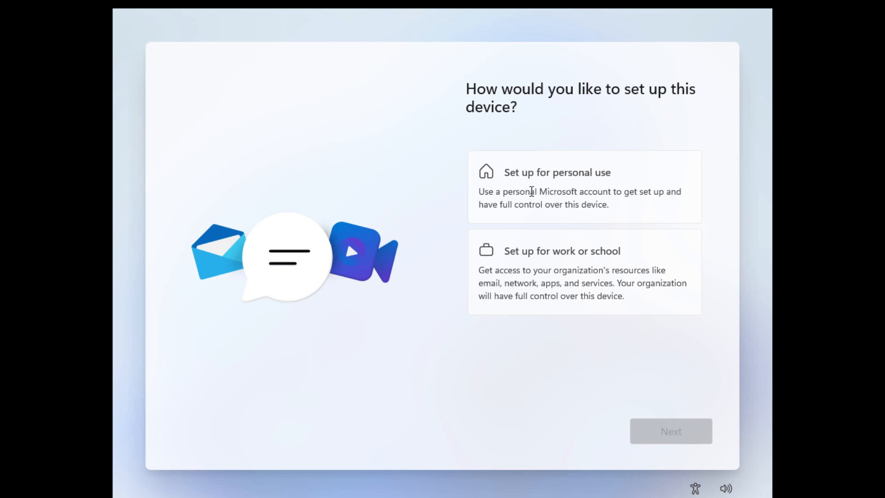
# Choose 'Set up for personal use' and continue to the Microsoft sign-in page
pyautogui.click(584, 186)
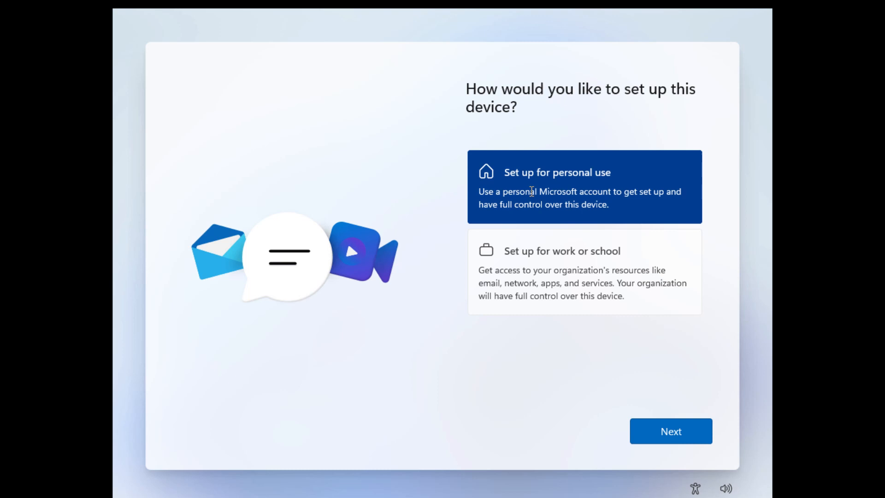
pyautogui.click(671, 431)
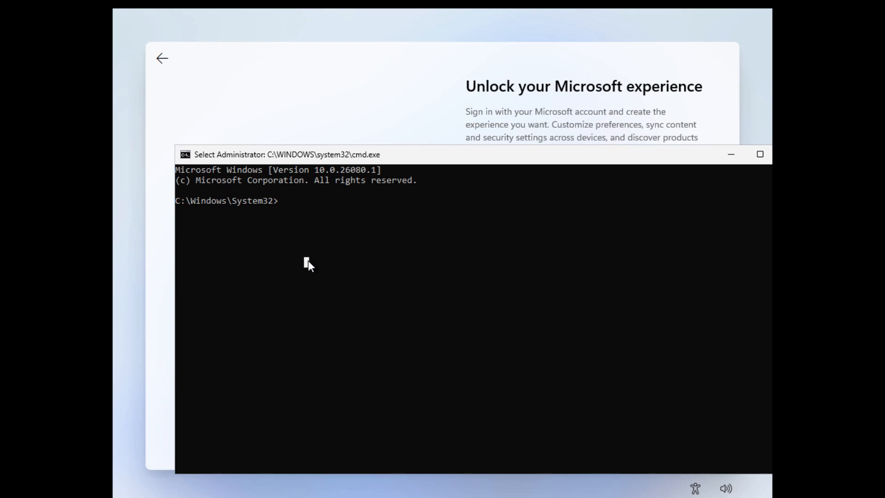
# Run oobe\bypassnro in Command Prompt to restart setup without the network requirement
pyautogui.write('oobe')
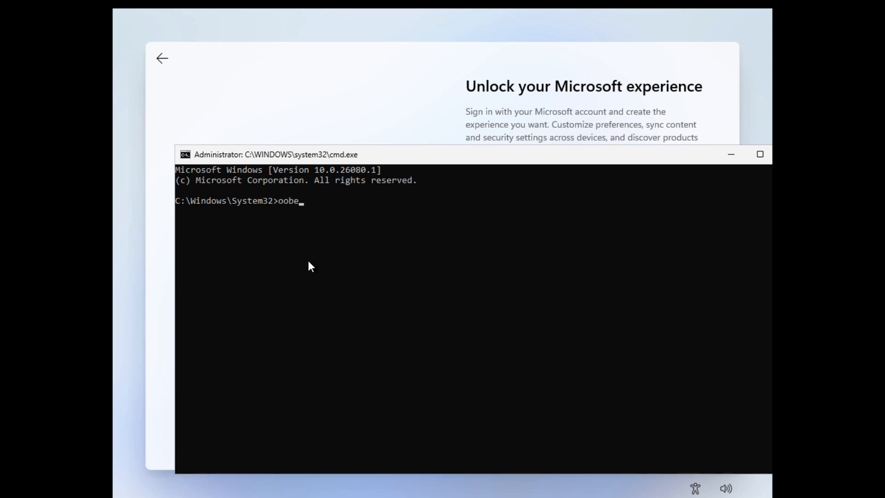
pyautogui.write('/by')
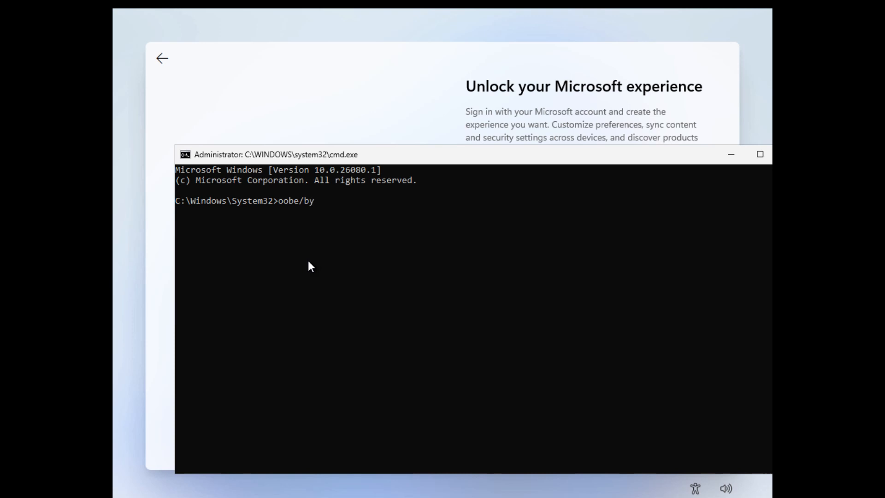
pyautogui.write('passnr')
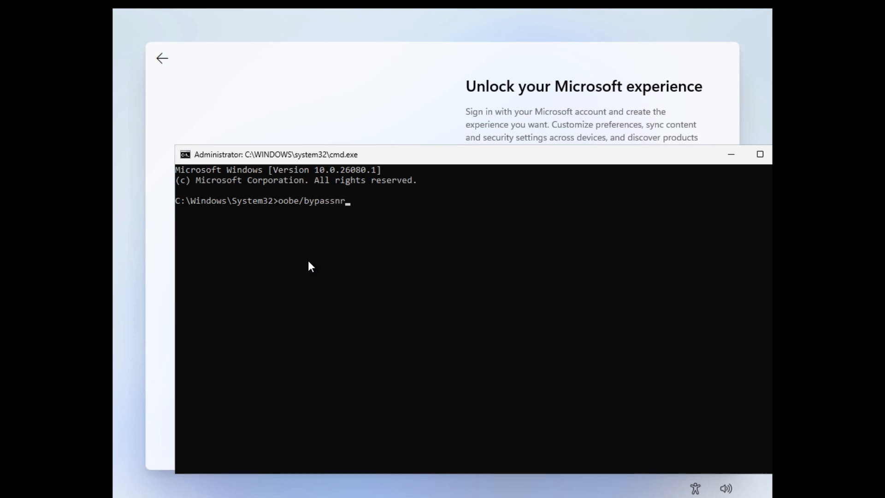
pyautogui.press('enter')
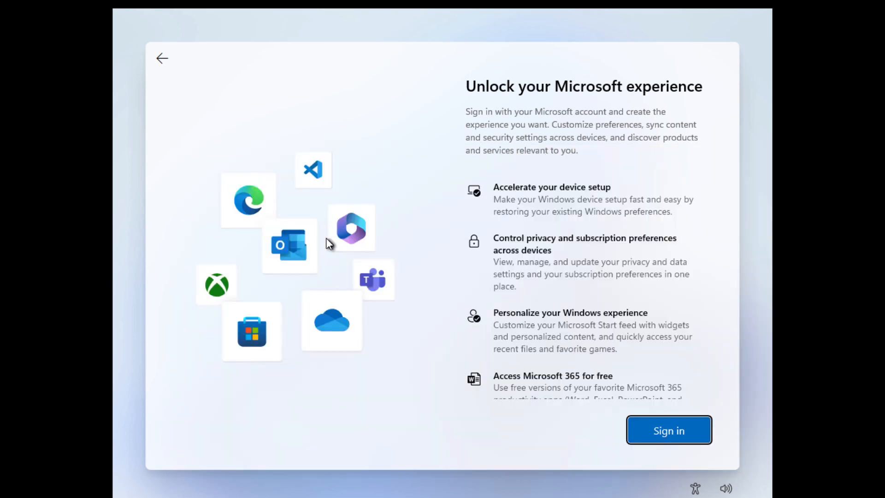
# Start Microsoft sign-in with a dummy yahoo.com email and reach the password prompt
pyautogui.click(668, 430)
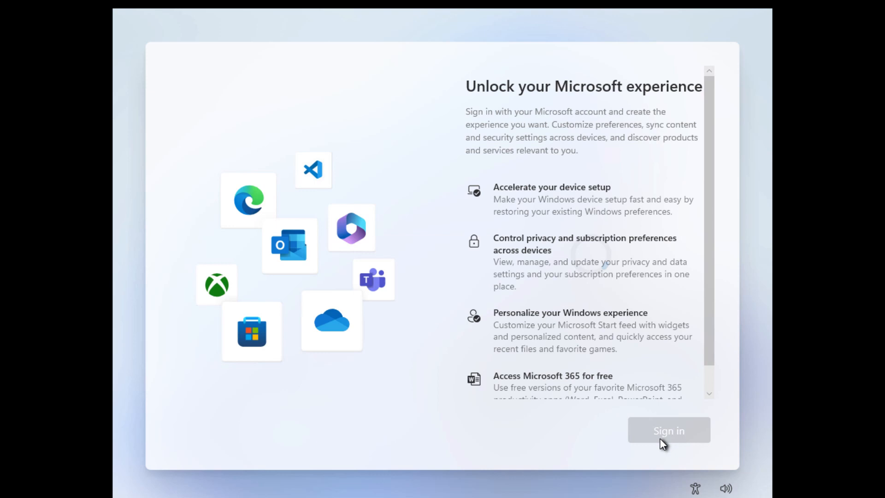
pyautogui.click(669, 430)
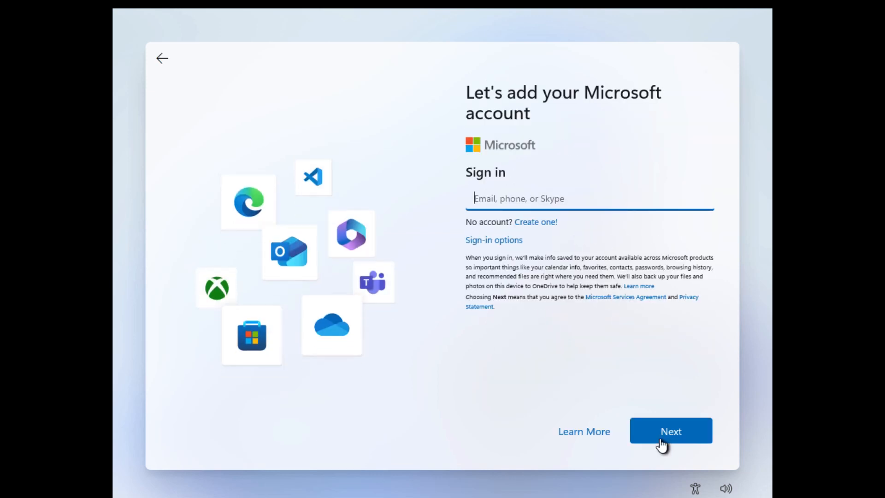
pyautogui.write('noemail')
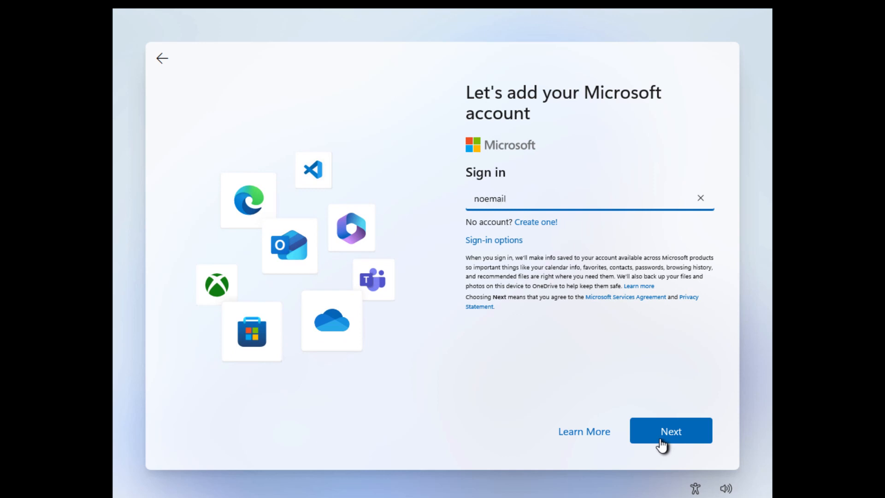
pyautogui.write('#y')
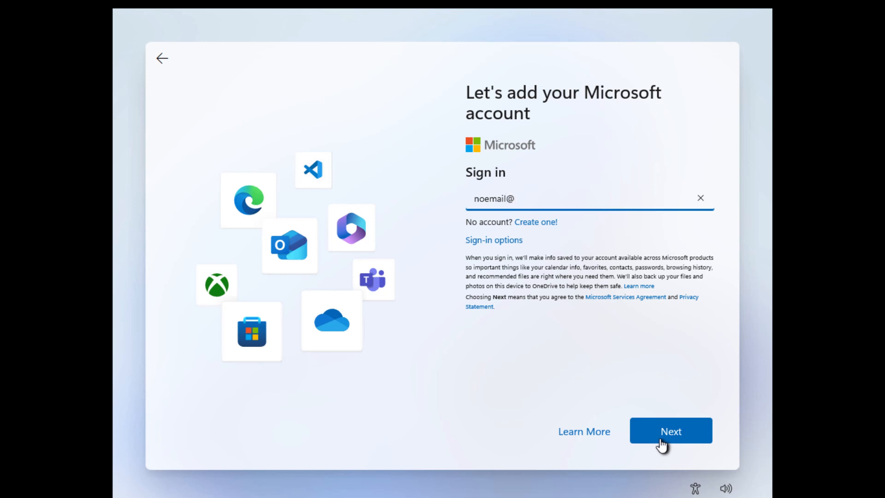
pyautogui.write('h')
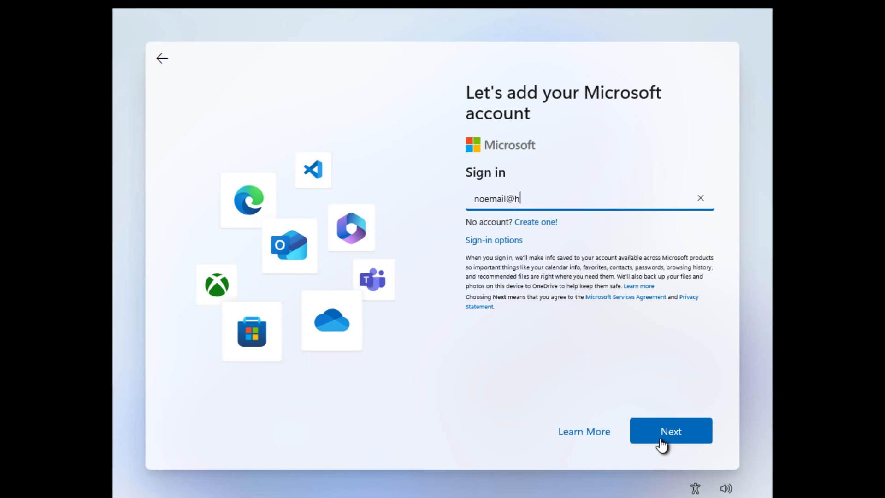
pyautogui.write('yahoo.com')
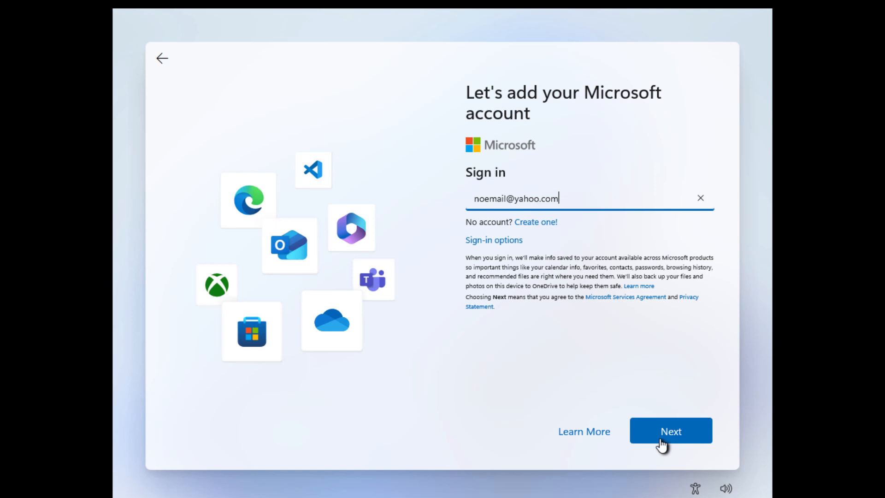
pyautogui.click(670, 431)
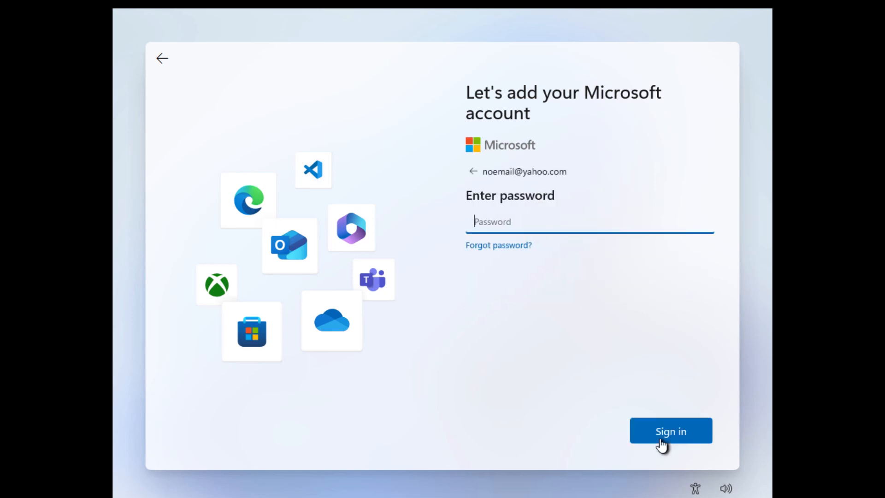
# Submit a dummy password to trigger the locked-account error and continue past it
pyautogui.write('••••')
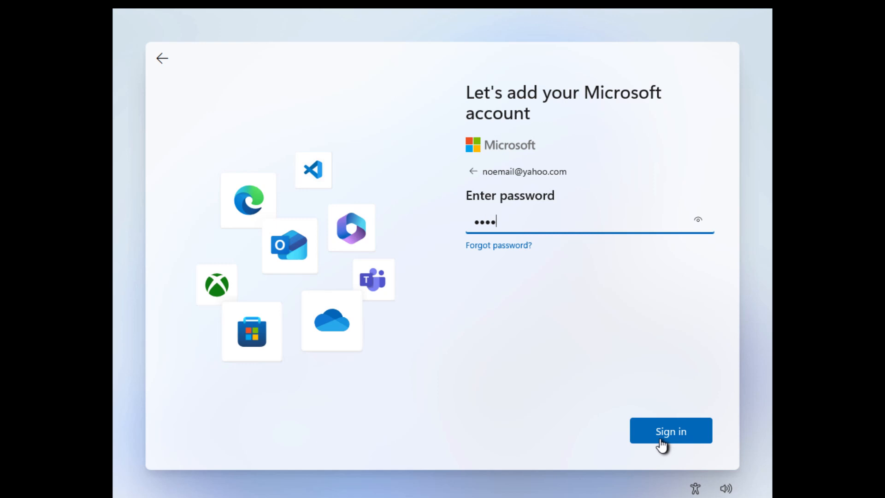
pyautogui.write('••••')
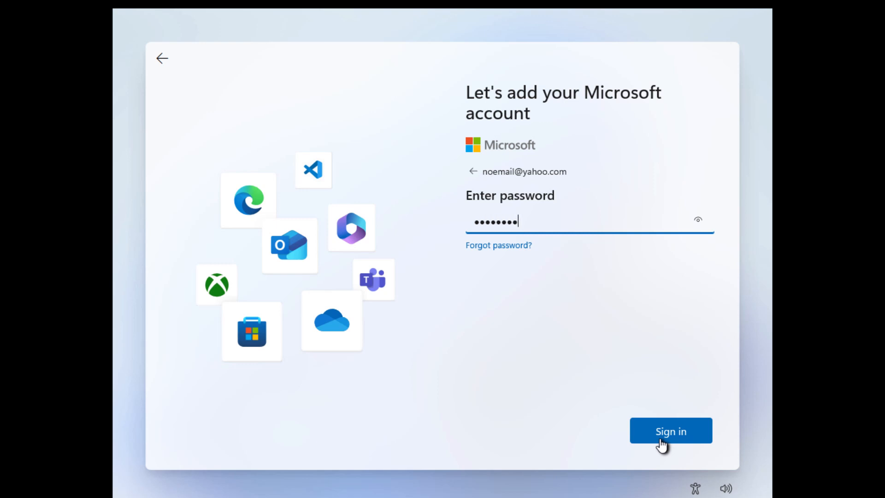
pyautogui.click(670, 431)
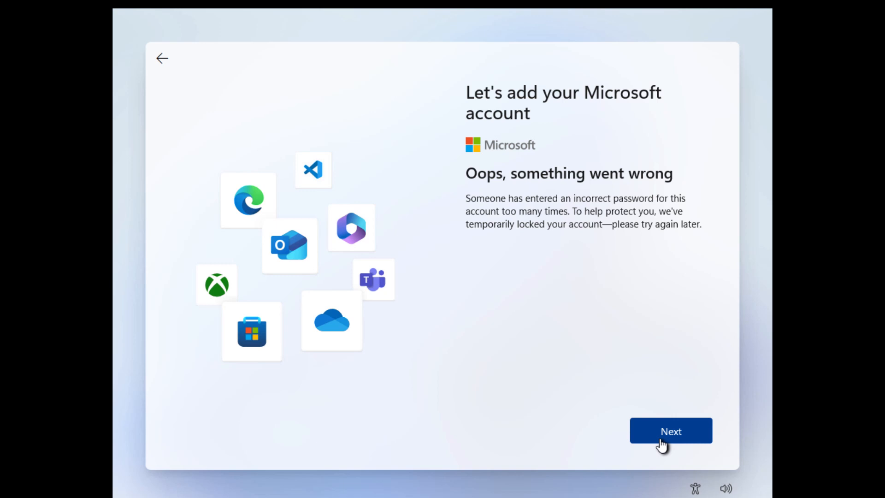
pyautogui.click(671, 430)
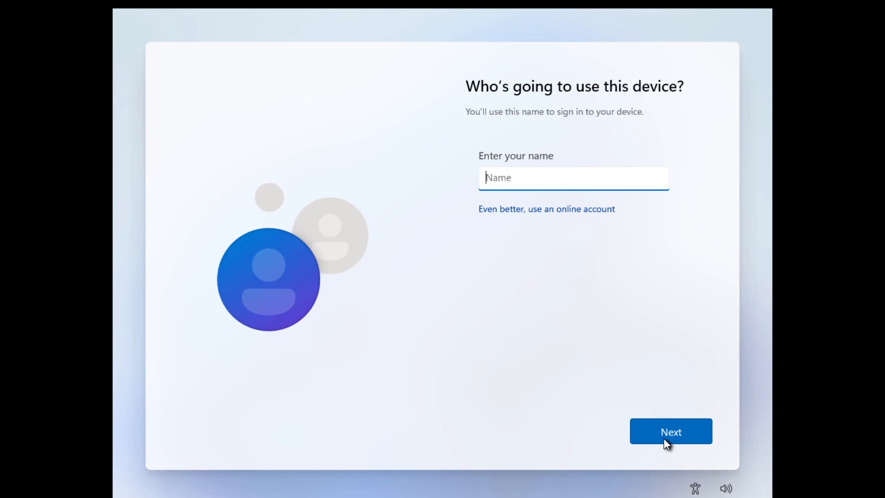
# Create local account 'Abbas' with a password, confirmed, reaching the security questions
pyautogui.write('Abbas')
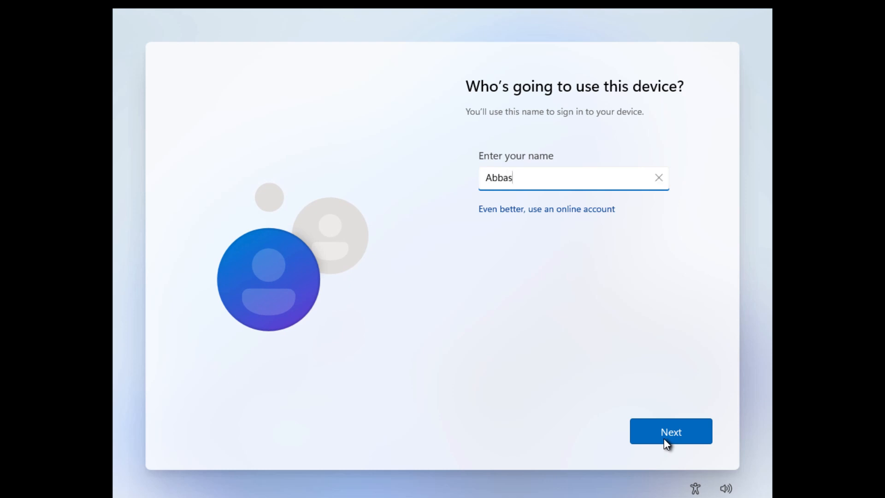
pyautogui.click(671, 431)
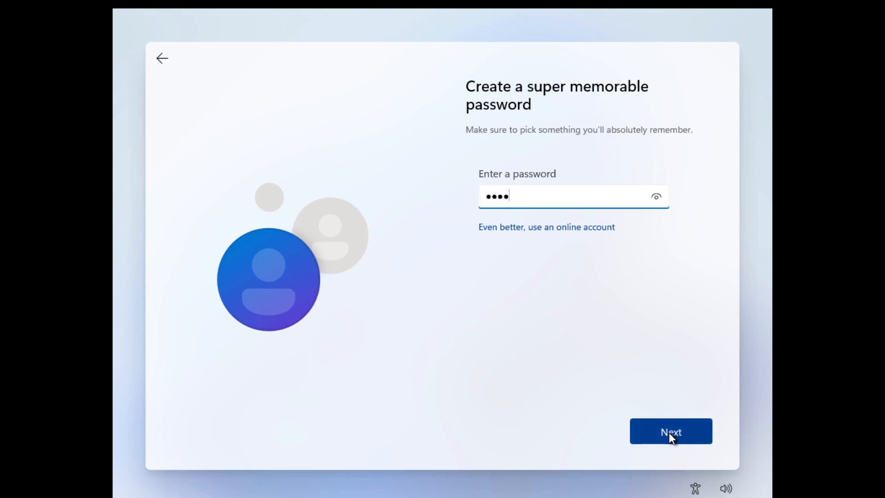
pyautogui.click(670, 431)
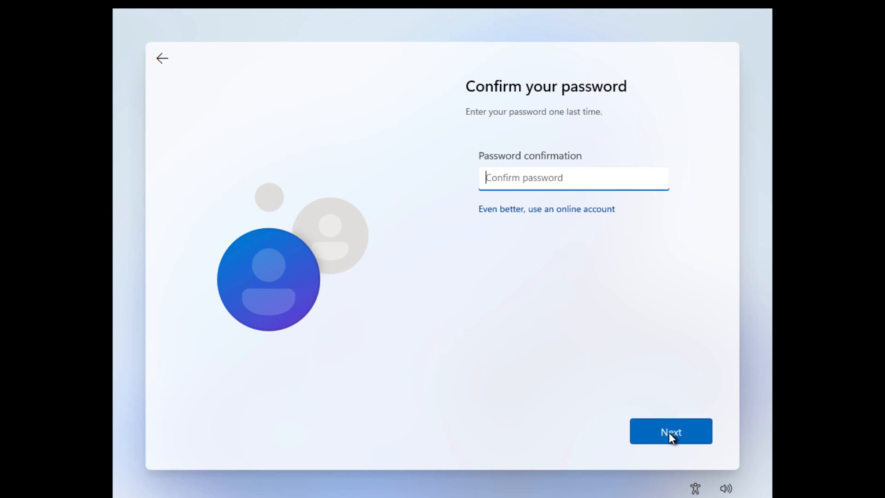
pyautogui.click(670, 432)
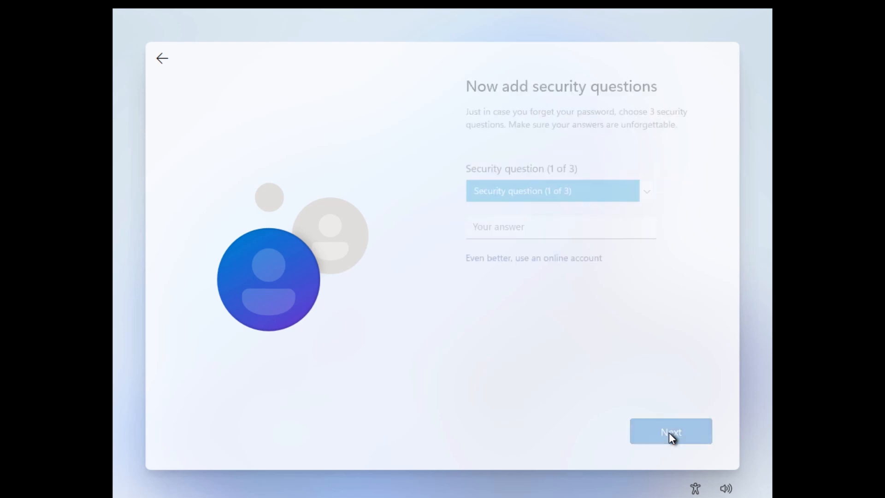
# Answer the three security questions, starting with the birth-city one, and submit them
pyautogui.click(556, 191)
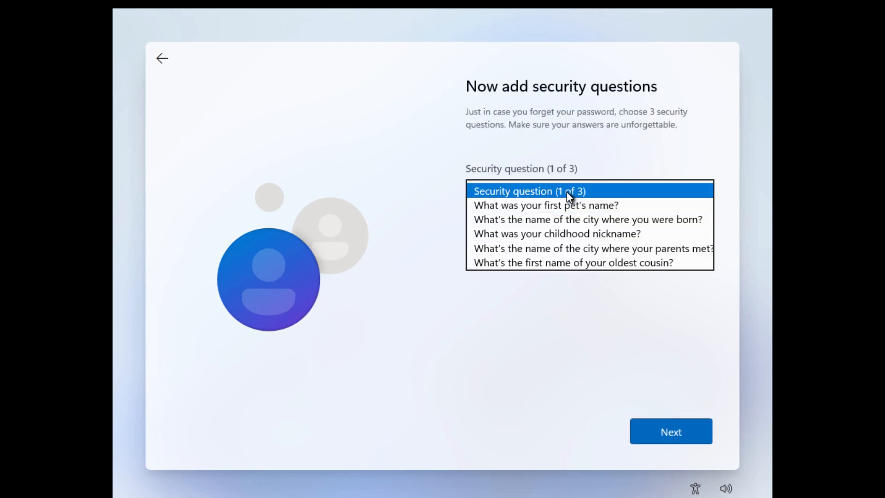
pyautogui.click(587, 219)
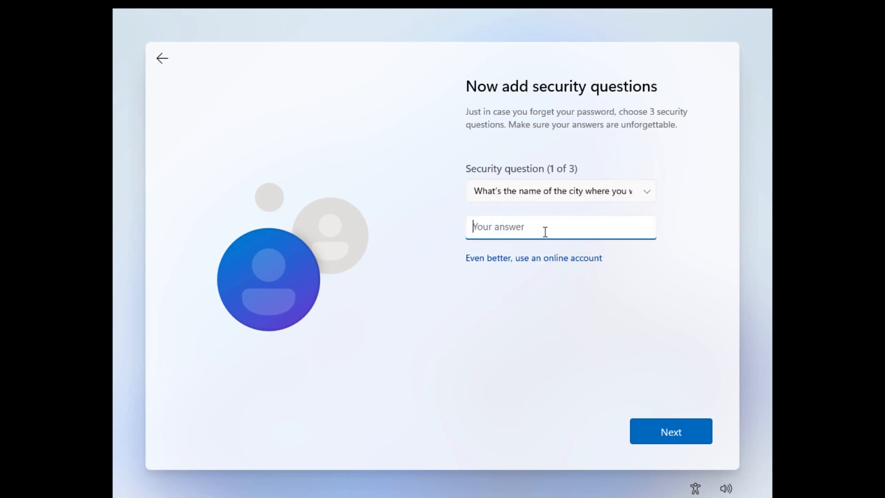
pyautogui.write('cortana')
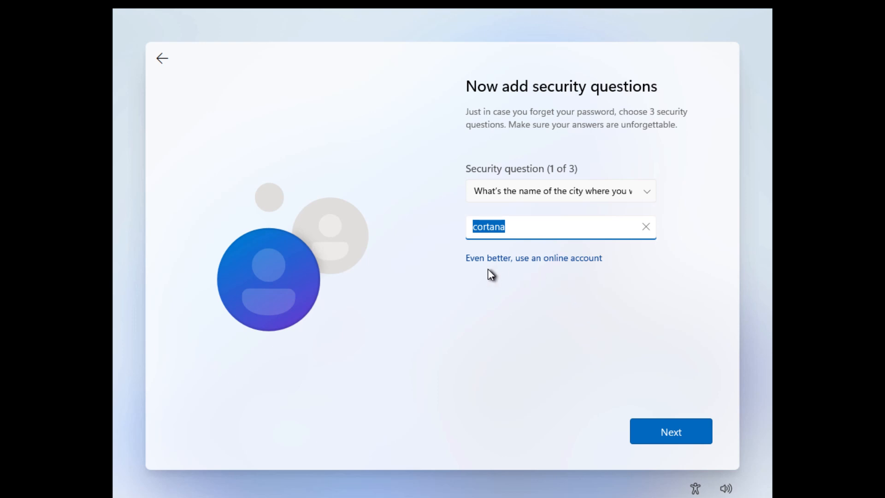
pyautogui.moveTo(533, 258)
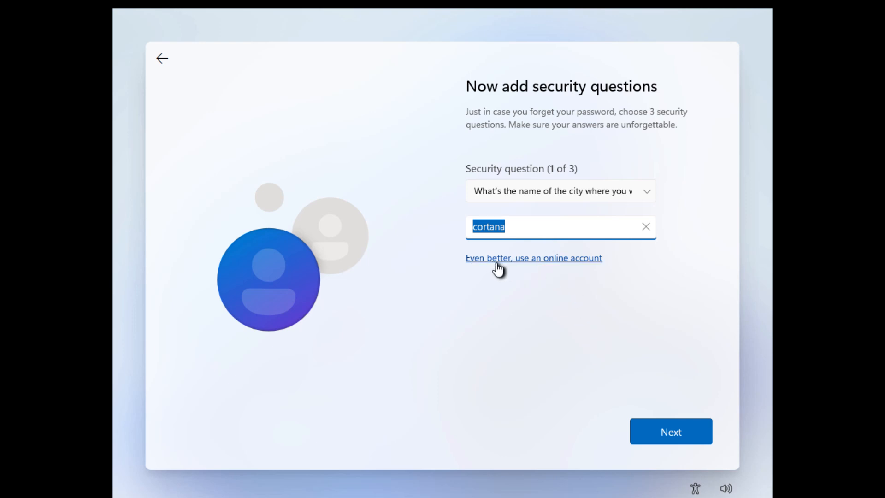
pyautogui.moveTo(573, 270)
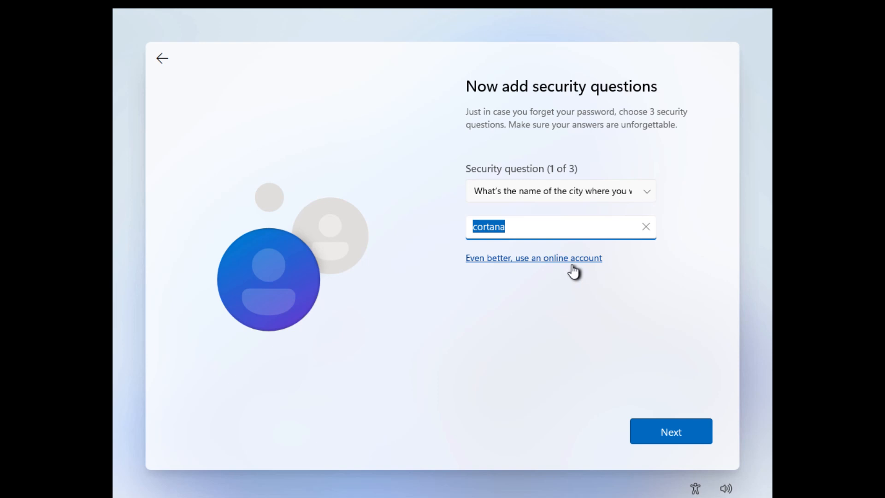
pyautogui.click(560, 191)
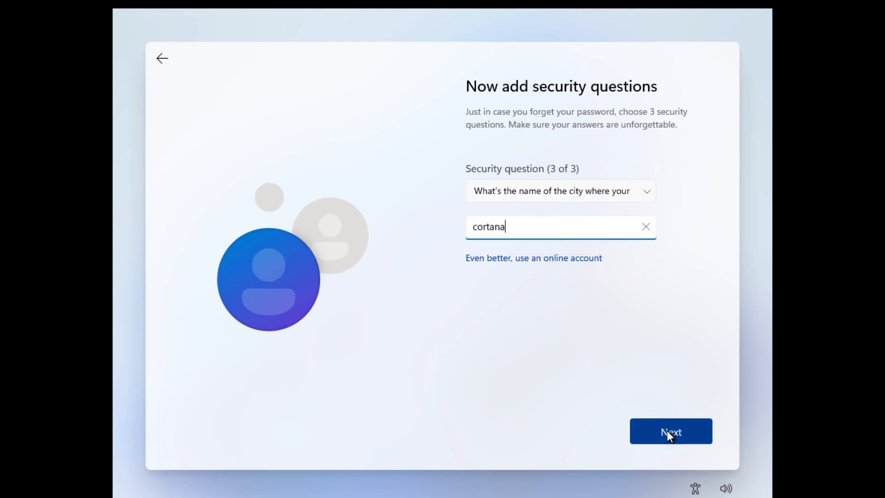
pyautogui.click(671, 431)
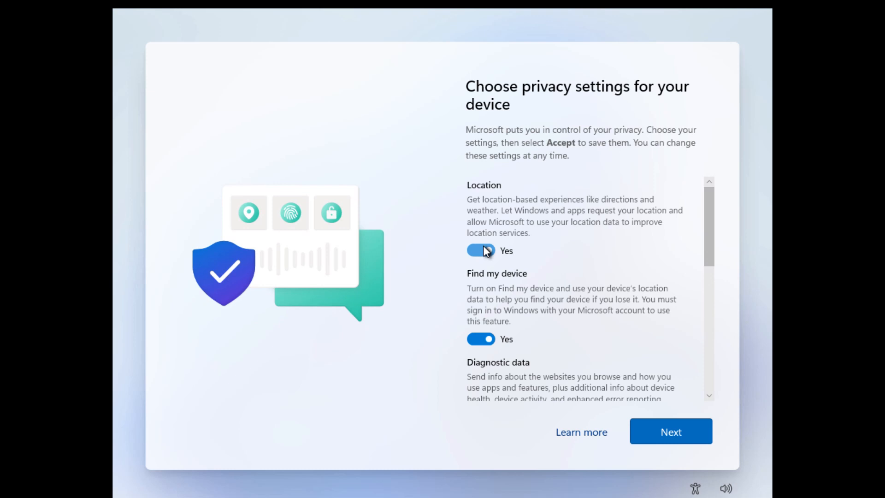
# Review the privacy settings list and accept it so setup finishes on the desktop
pyautogui.scroll(-3)
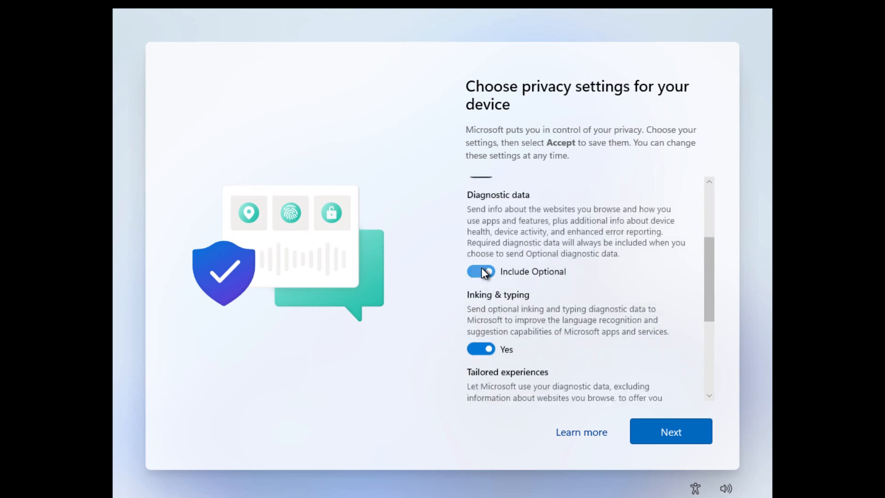
pyautogui.scroll(-3)
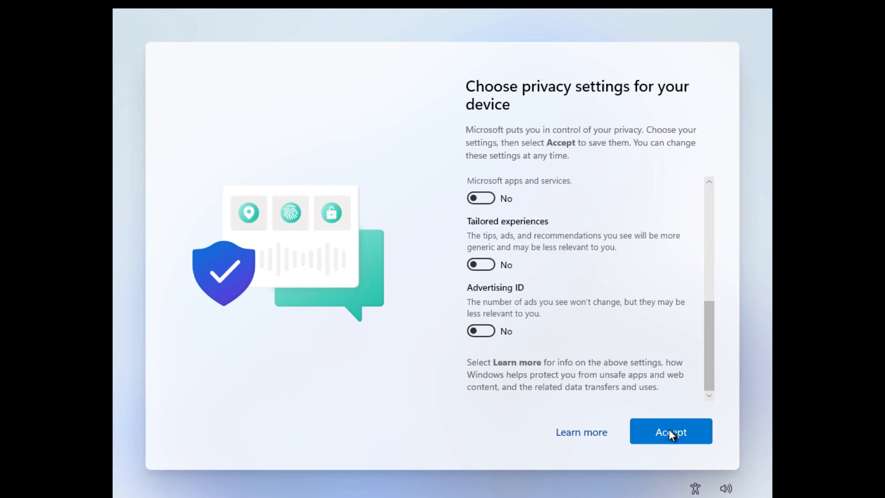
pyautogui.click(670, 432)
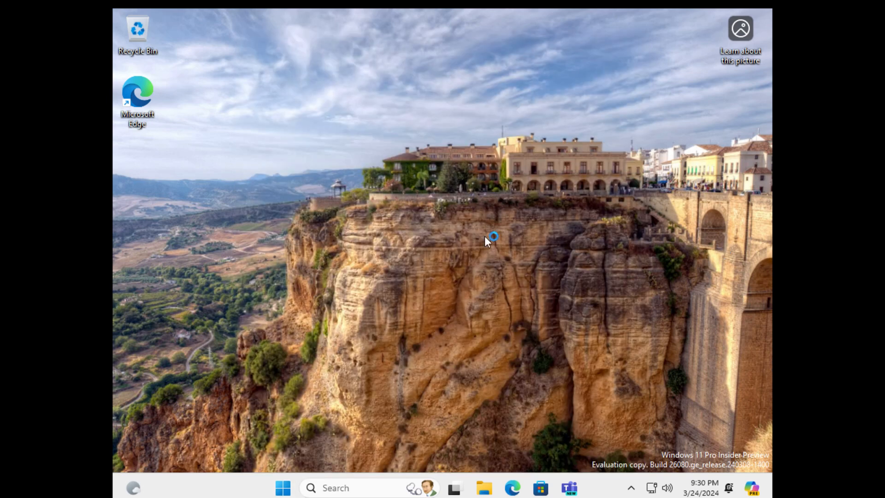
pyautogui.moveTo(616, 268)
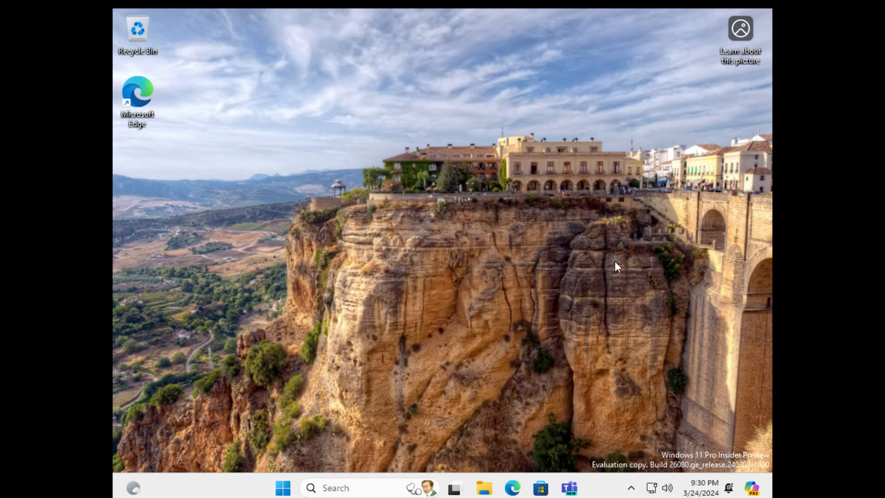
# Refresh the desktop from its context menu so the icons line up in one column
pyautogui.rightClick(615, 267)
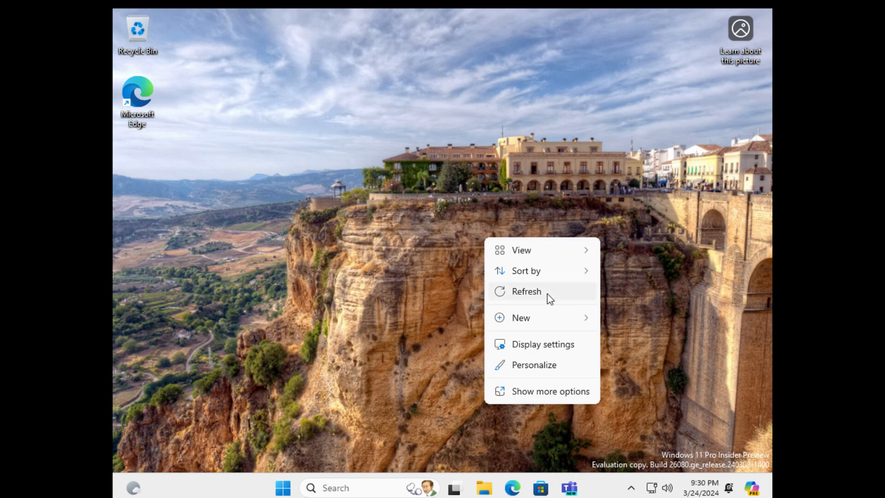
pyautogui.click(526, 291)
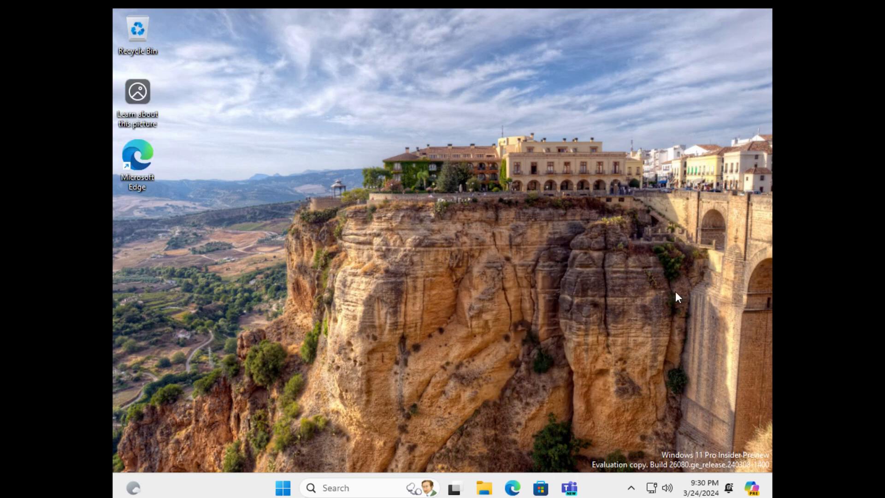